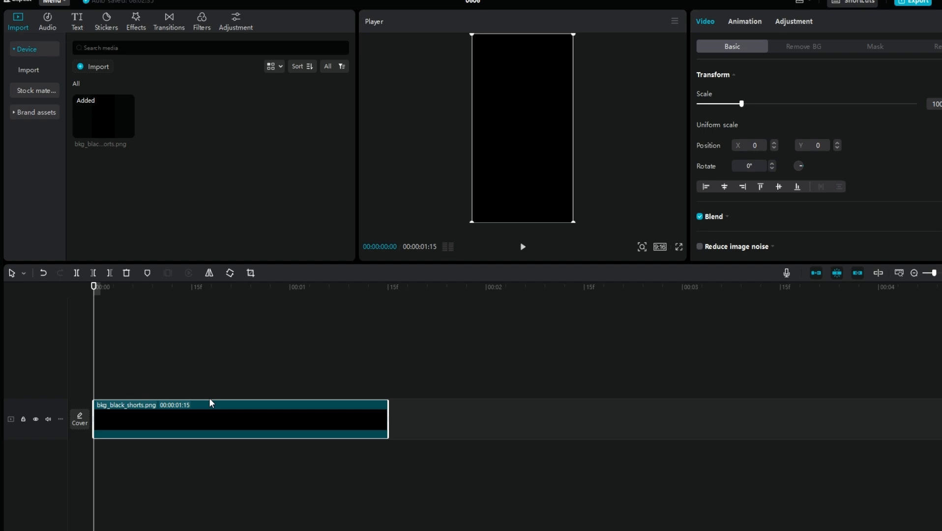
# Step: Add a new text layer reading ')' over the black background, enlarged to size 300
pyautogui.click(73, 29)
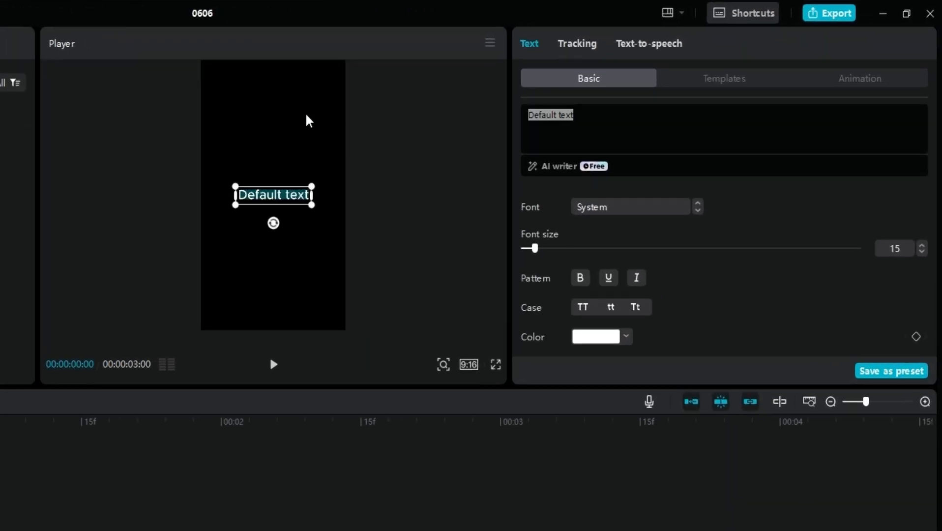
pyautogui.write(')')
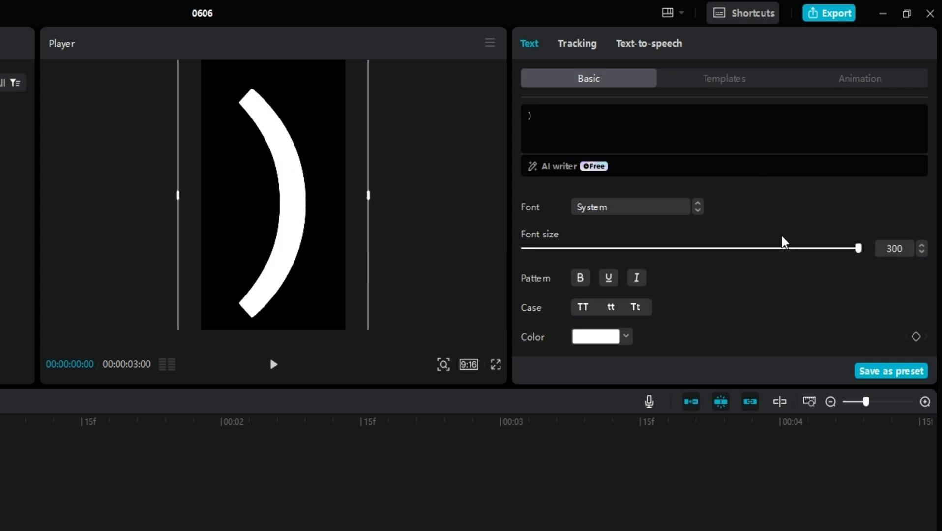
pyautogui.moveTo(655, 216)
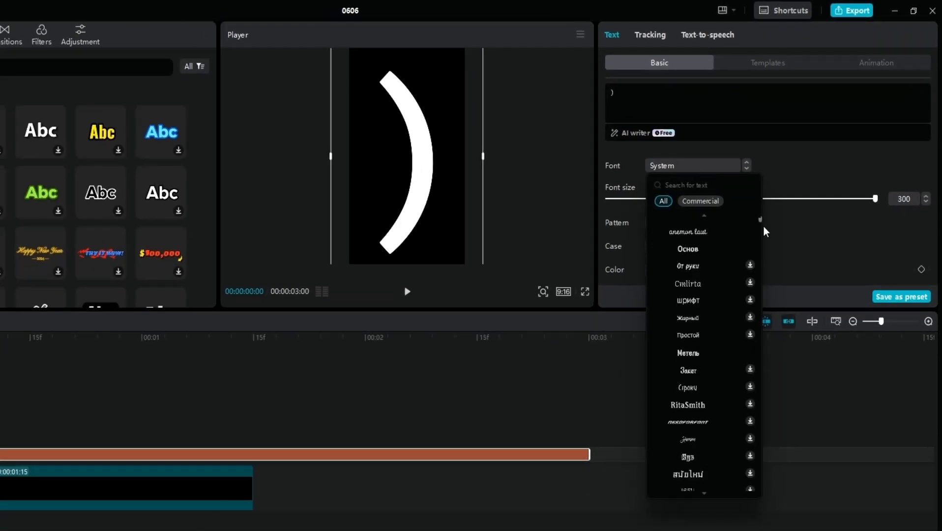
# Step: Give the bracket the thin Vivaldi Italic script font at size 350
pyautogui.scroll(-3)
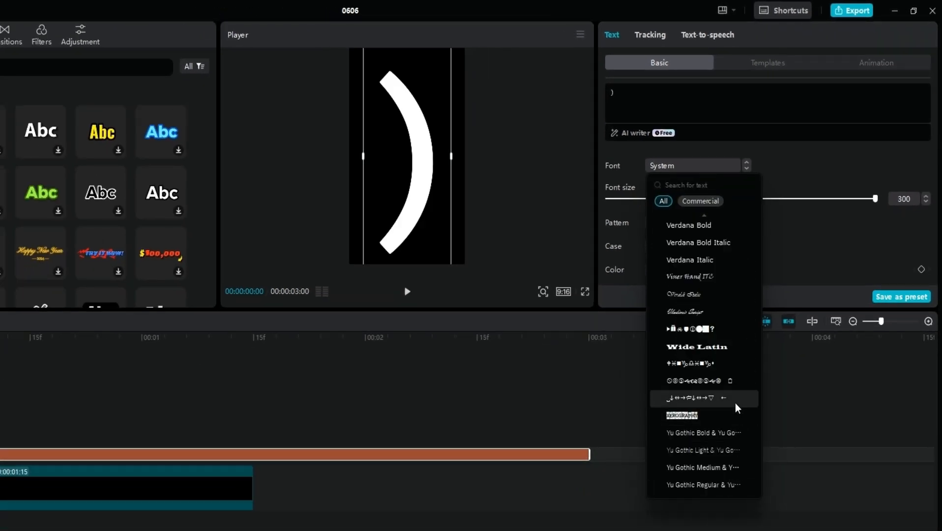
pyautogui.click(684, 294)
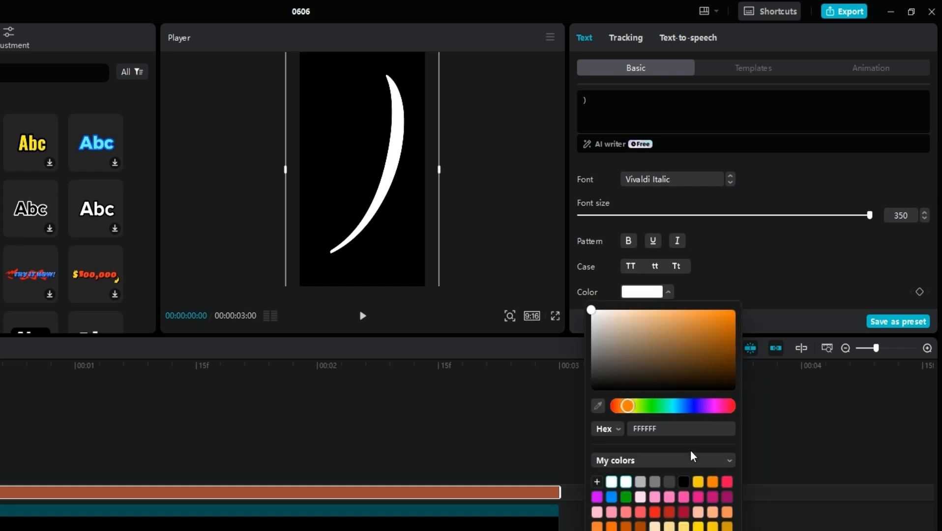
# Step: Colour the bracket yellow with a yellow stroke and a yellow glow at intensity 40, range 80
pyautogui.click(698, 481)
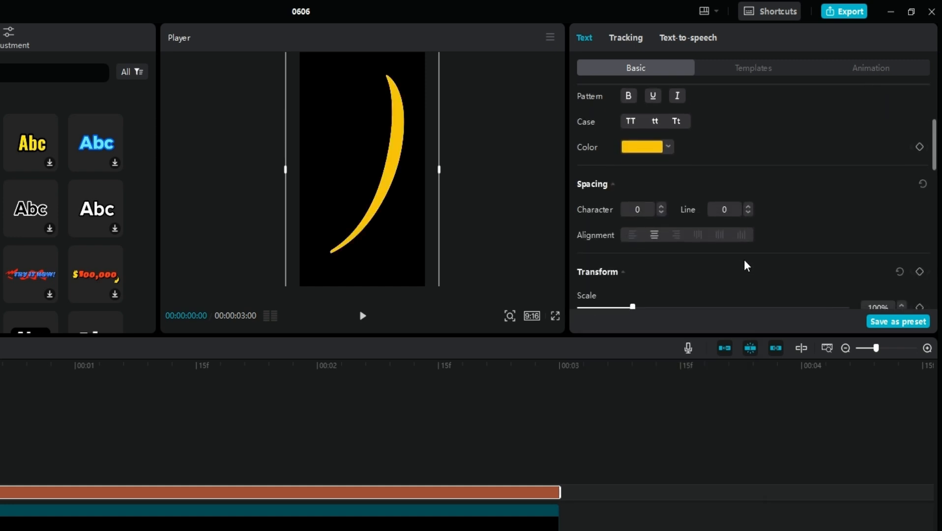
pyautogui.scroll(-3)
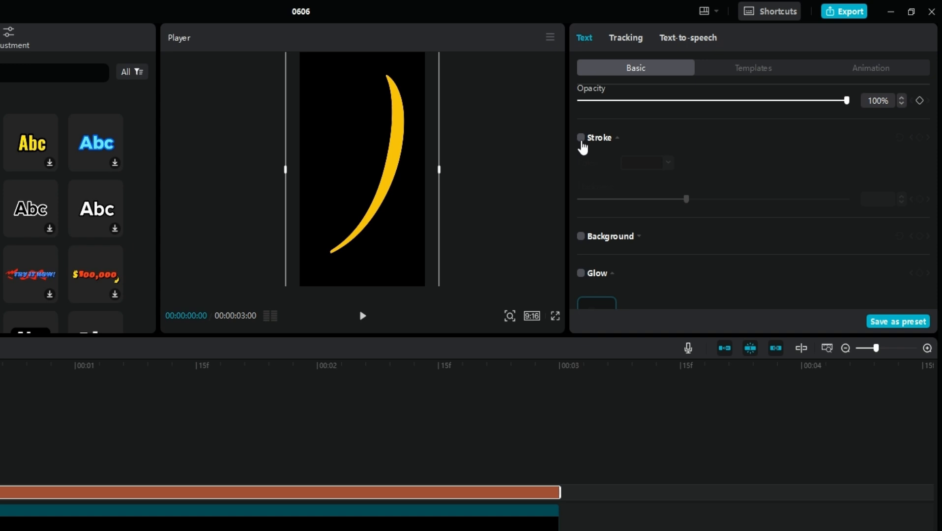
pyautogui.click(580, 138)
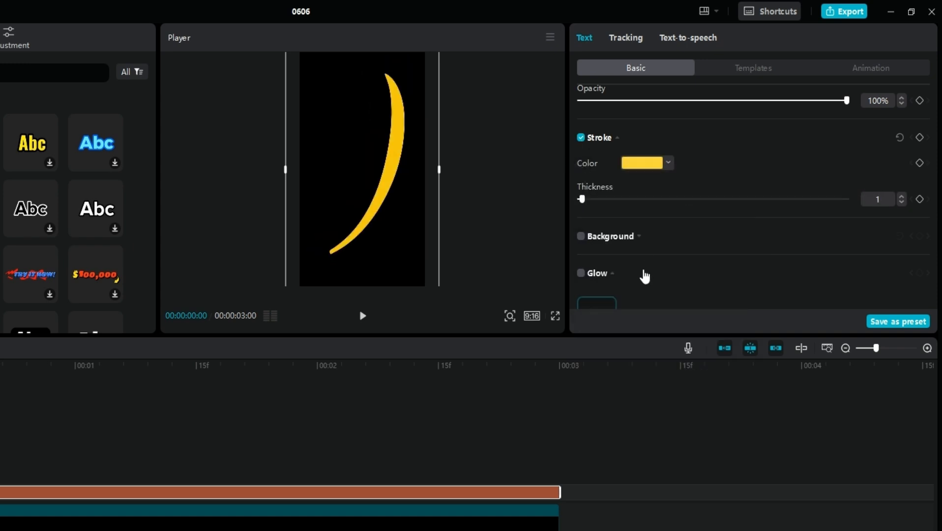
pyautogui.scroll(-3)
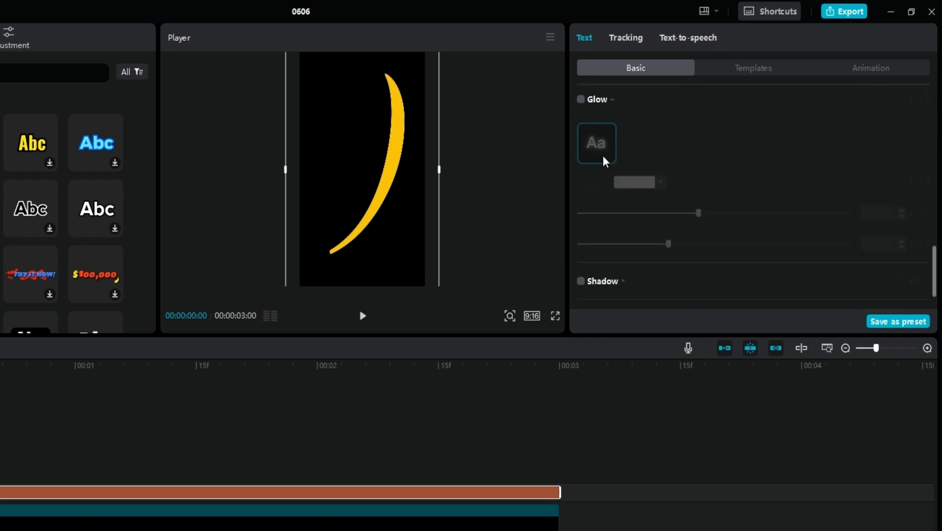
pyautogui.click(580, 100)
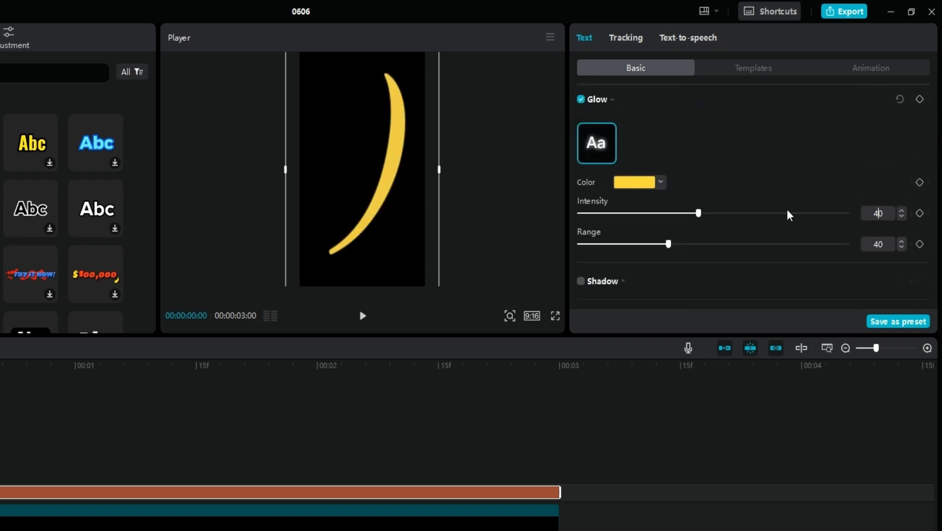
pyautogui.click(660, 182)
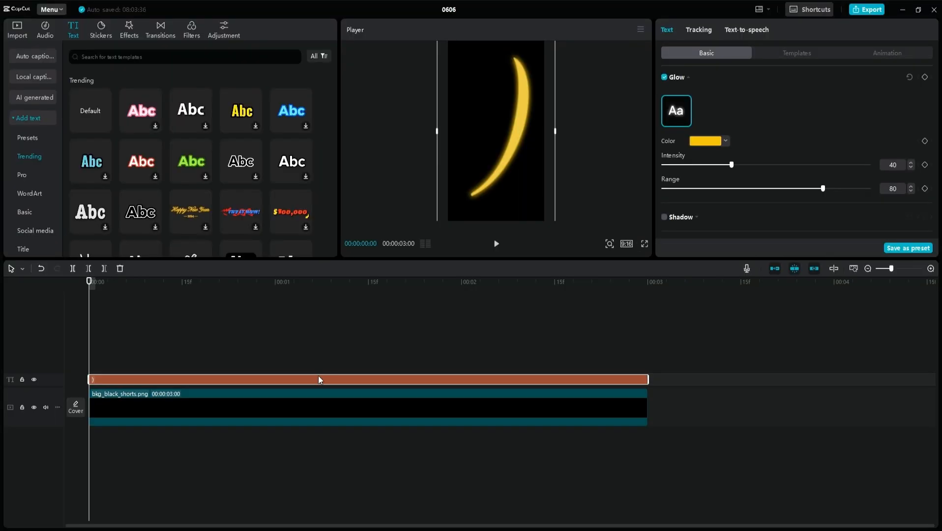
# Step: Duplicate the glowing bracket onto a new track and colour the copy and its stroke orange
pyautogui.click(725, 141)
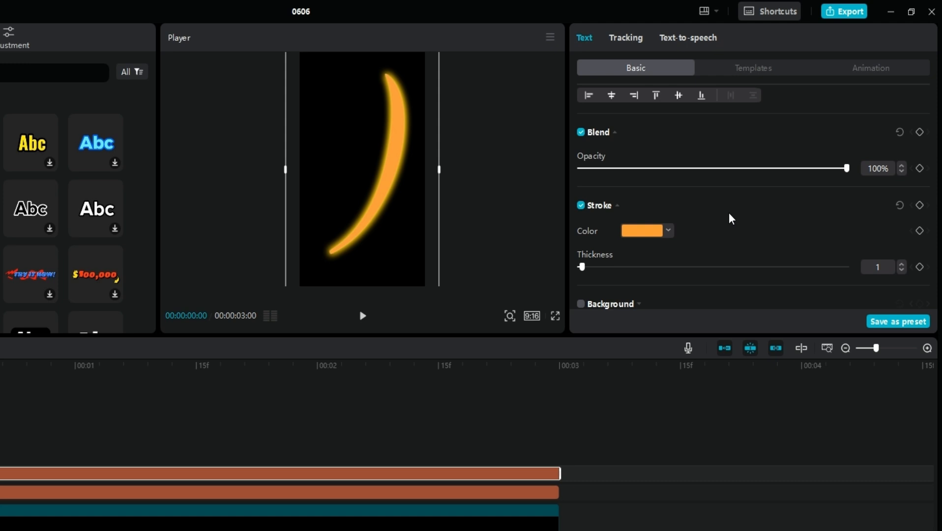
pyautogui.click(641, 230)
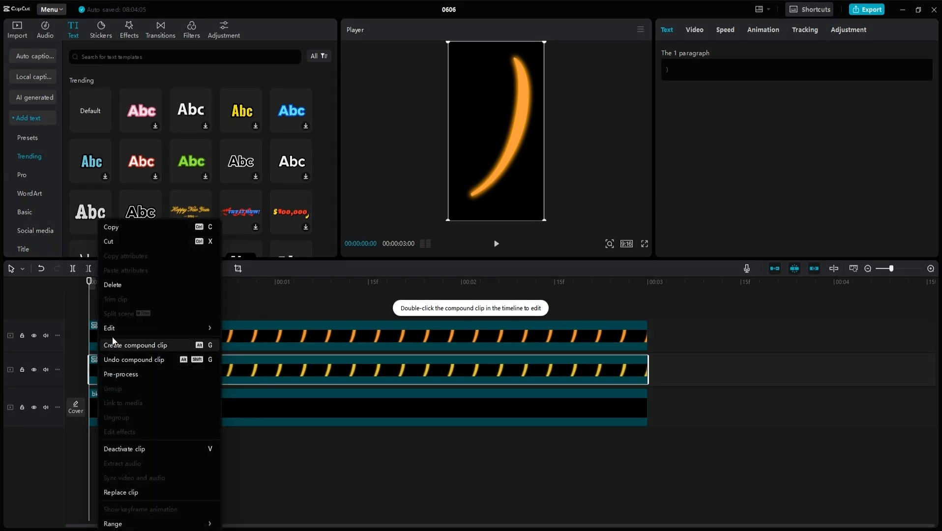
# Step: Freeze both bracket compound clips into 3-second still frames via Edit > Freeze
pyautogui.click(135, 345)
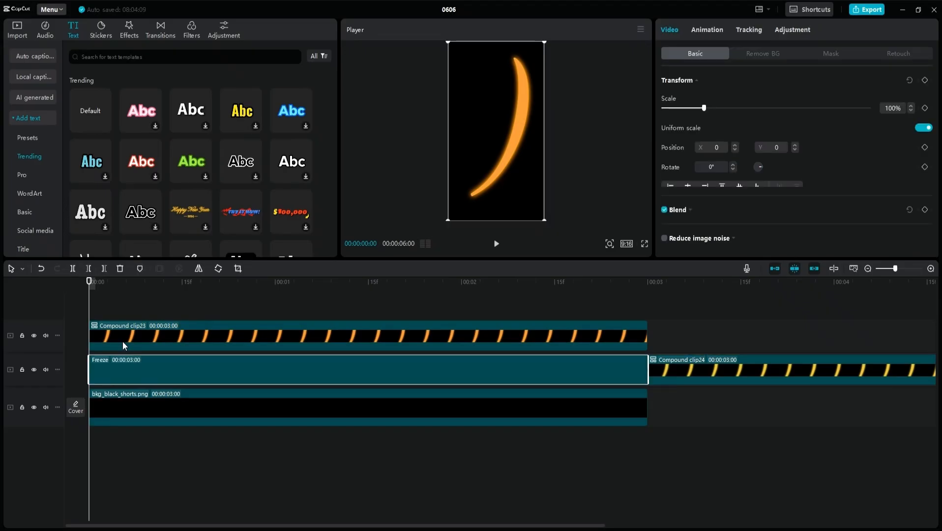
pyautogui.rightClick(123, 345)
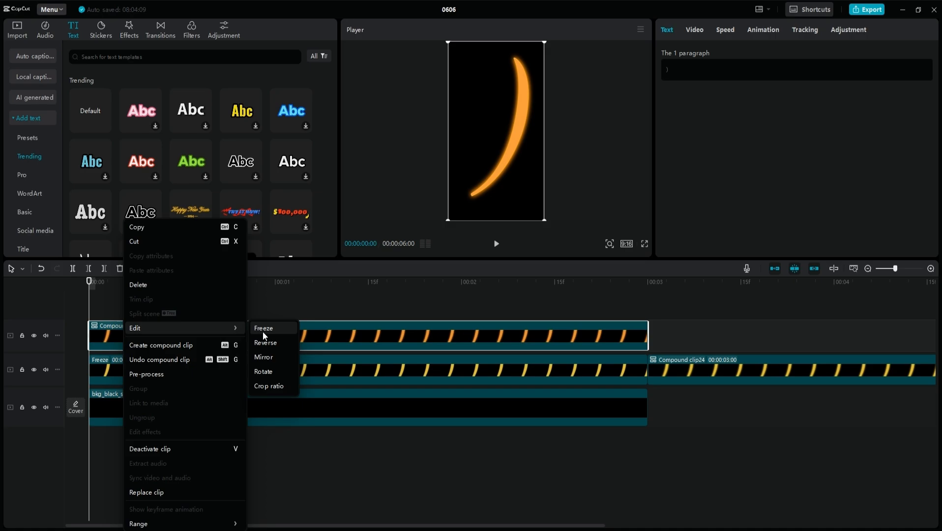
pyautogui.click(263, 329)
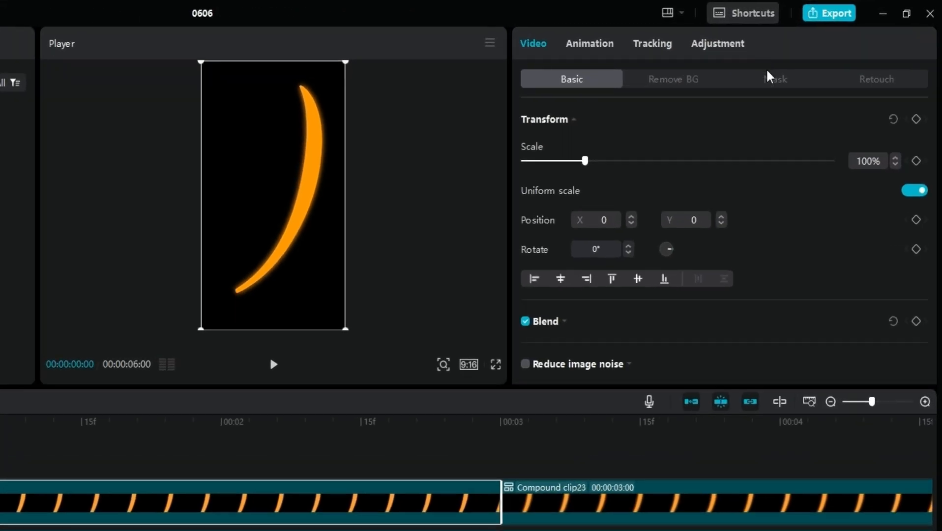
# Step: Select both freeze-frame bracket stills and bring up their shared context menu
pyautogui.click(775, 78)
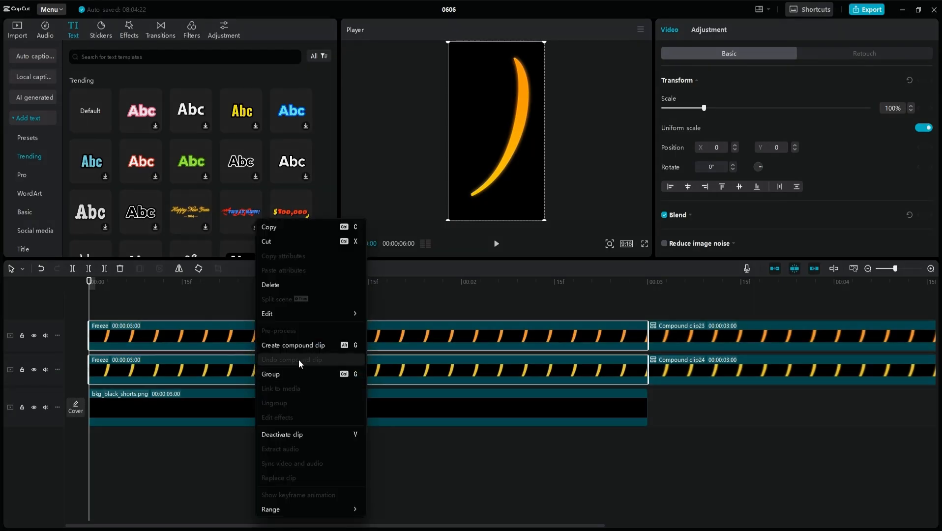
# Step: Create compound clips from the stills, then scale the lower bracket to 70% at X -512, Y -578
pyautogui.click(293, 346)
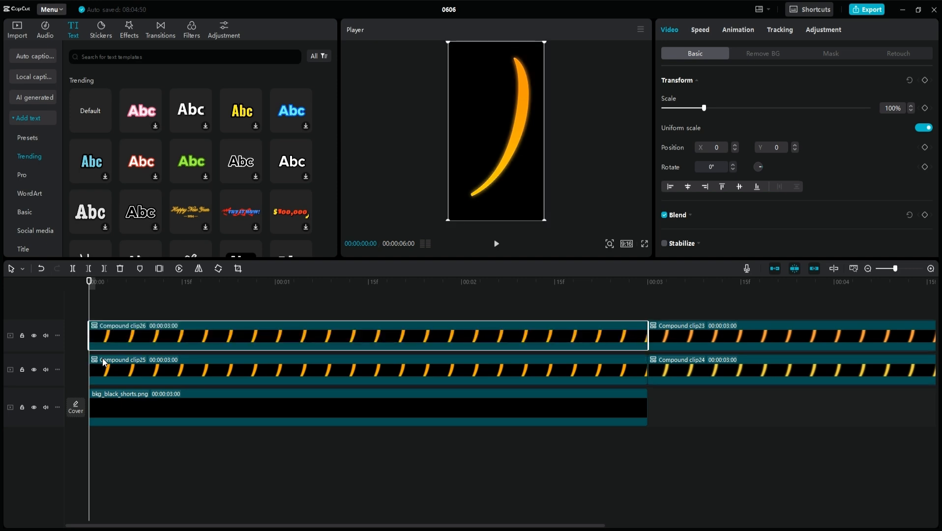
pyautogui.click(711, 167)
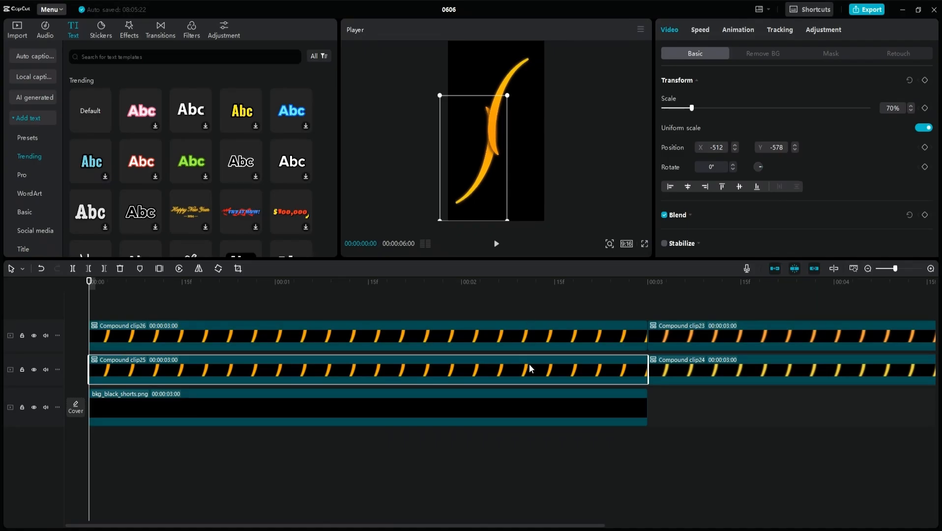
# Step: Apply rotated 180° Horizontal masks so the brackets join into one S curve, unmasking the lower clip
pyautogui.click(830, 53)
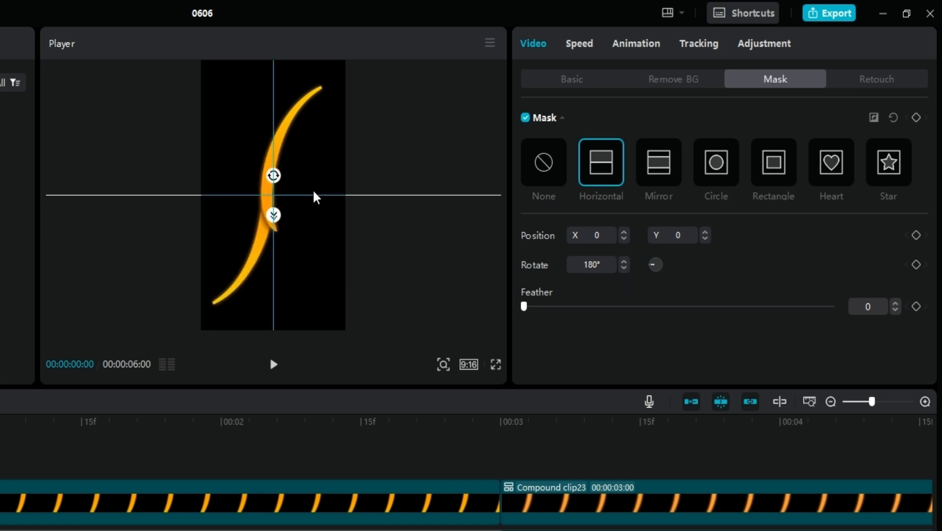
pyautogui.click(542, 162)
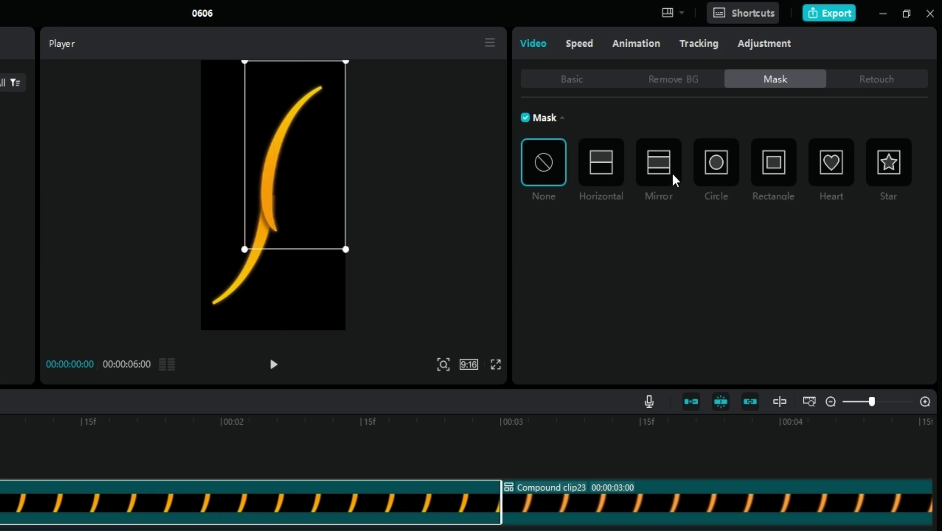
pyautogui.click(600, 163)
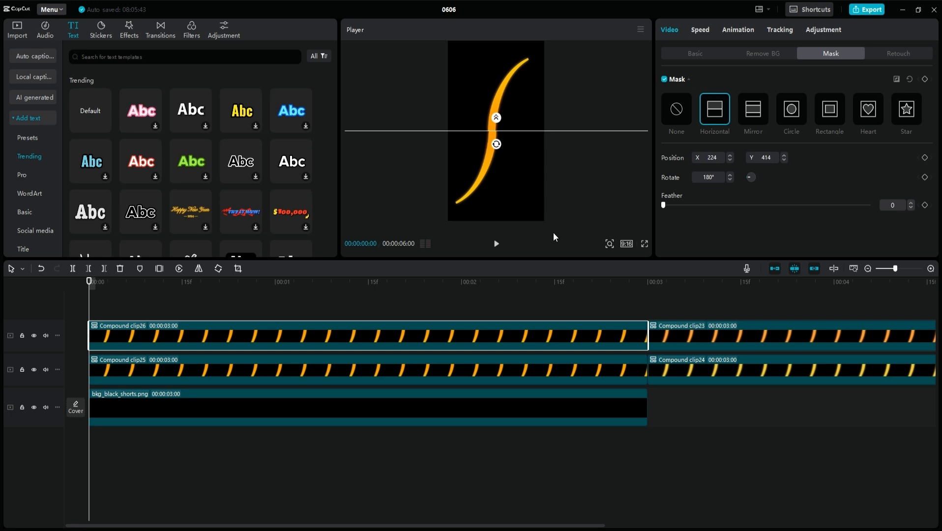
pyautogui.click(695, 53)
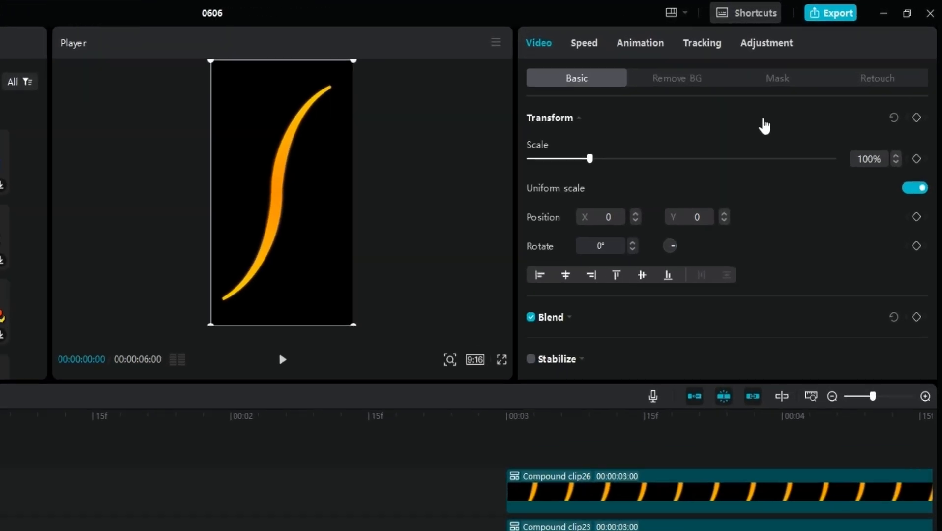
# Step: Merge the two masked bracket stills into a single Compound clip27 spanning 3 seconds
pyautogui.click(776, 78)
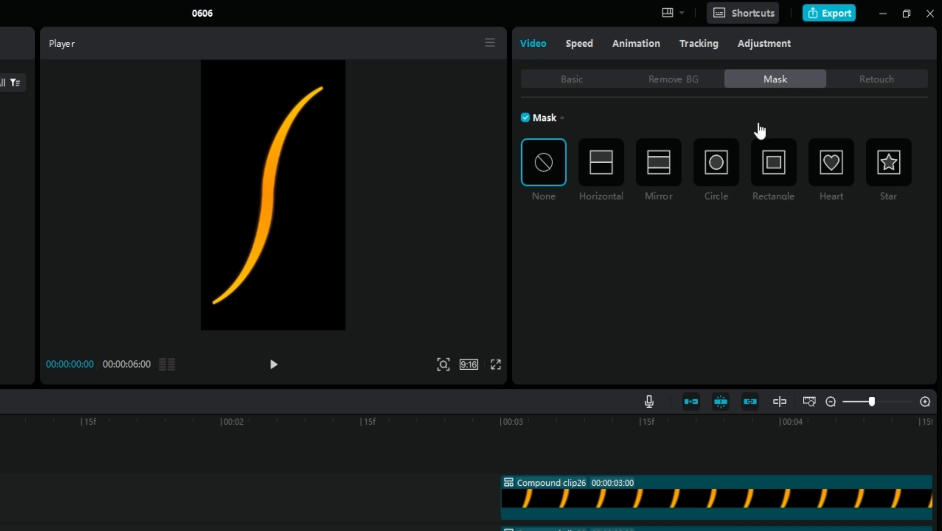
pyautogui.click(600, 163)
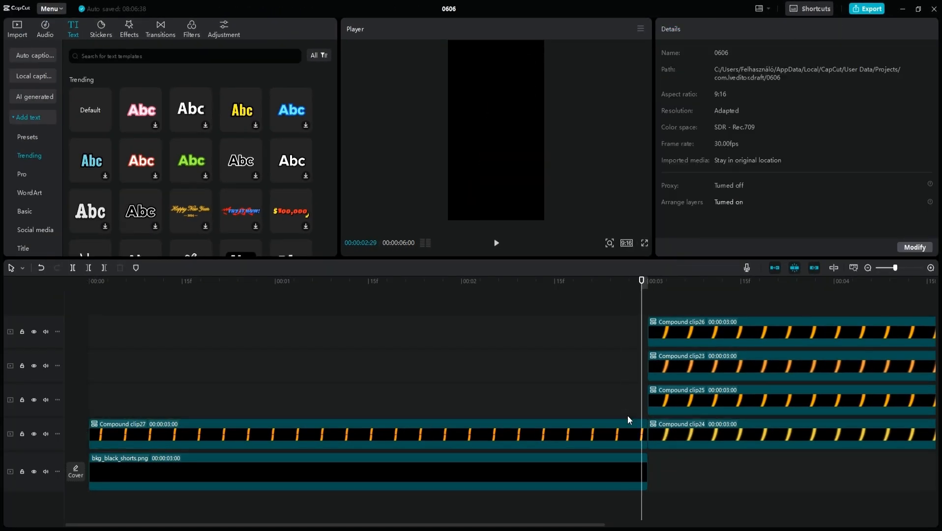
# Step: Keyframe a Horizontal mask on Compound clip27 from hidden at start to revealed near the end
pyautogui.click(361, 432)
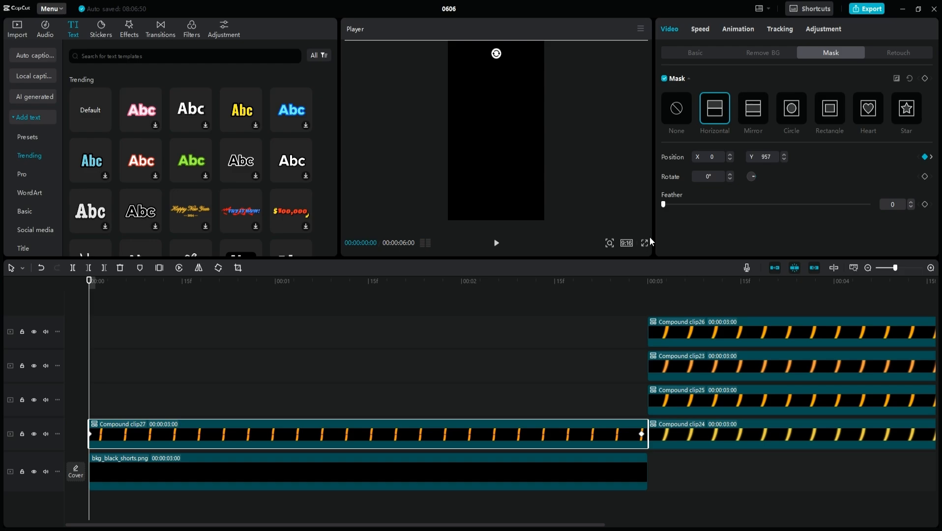
pyautogui.click(580, 281)
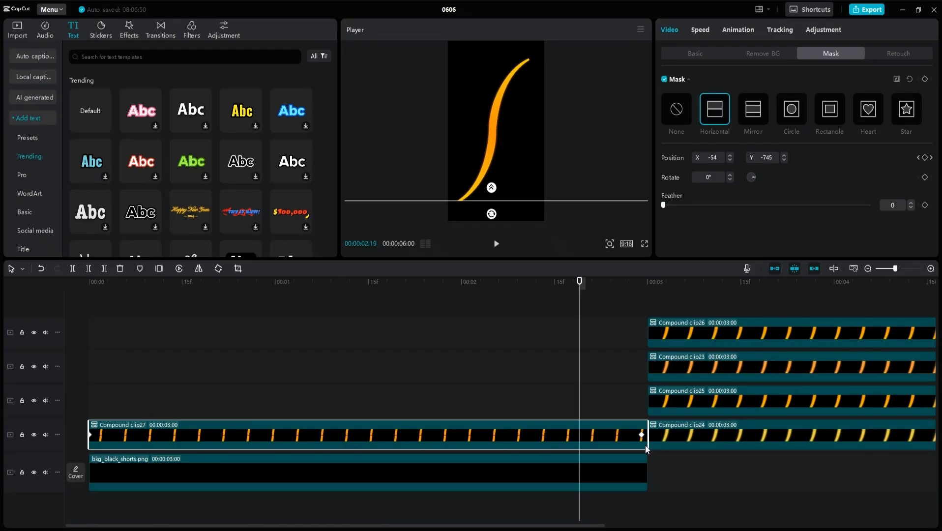